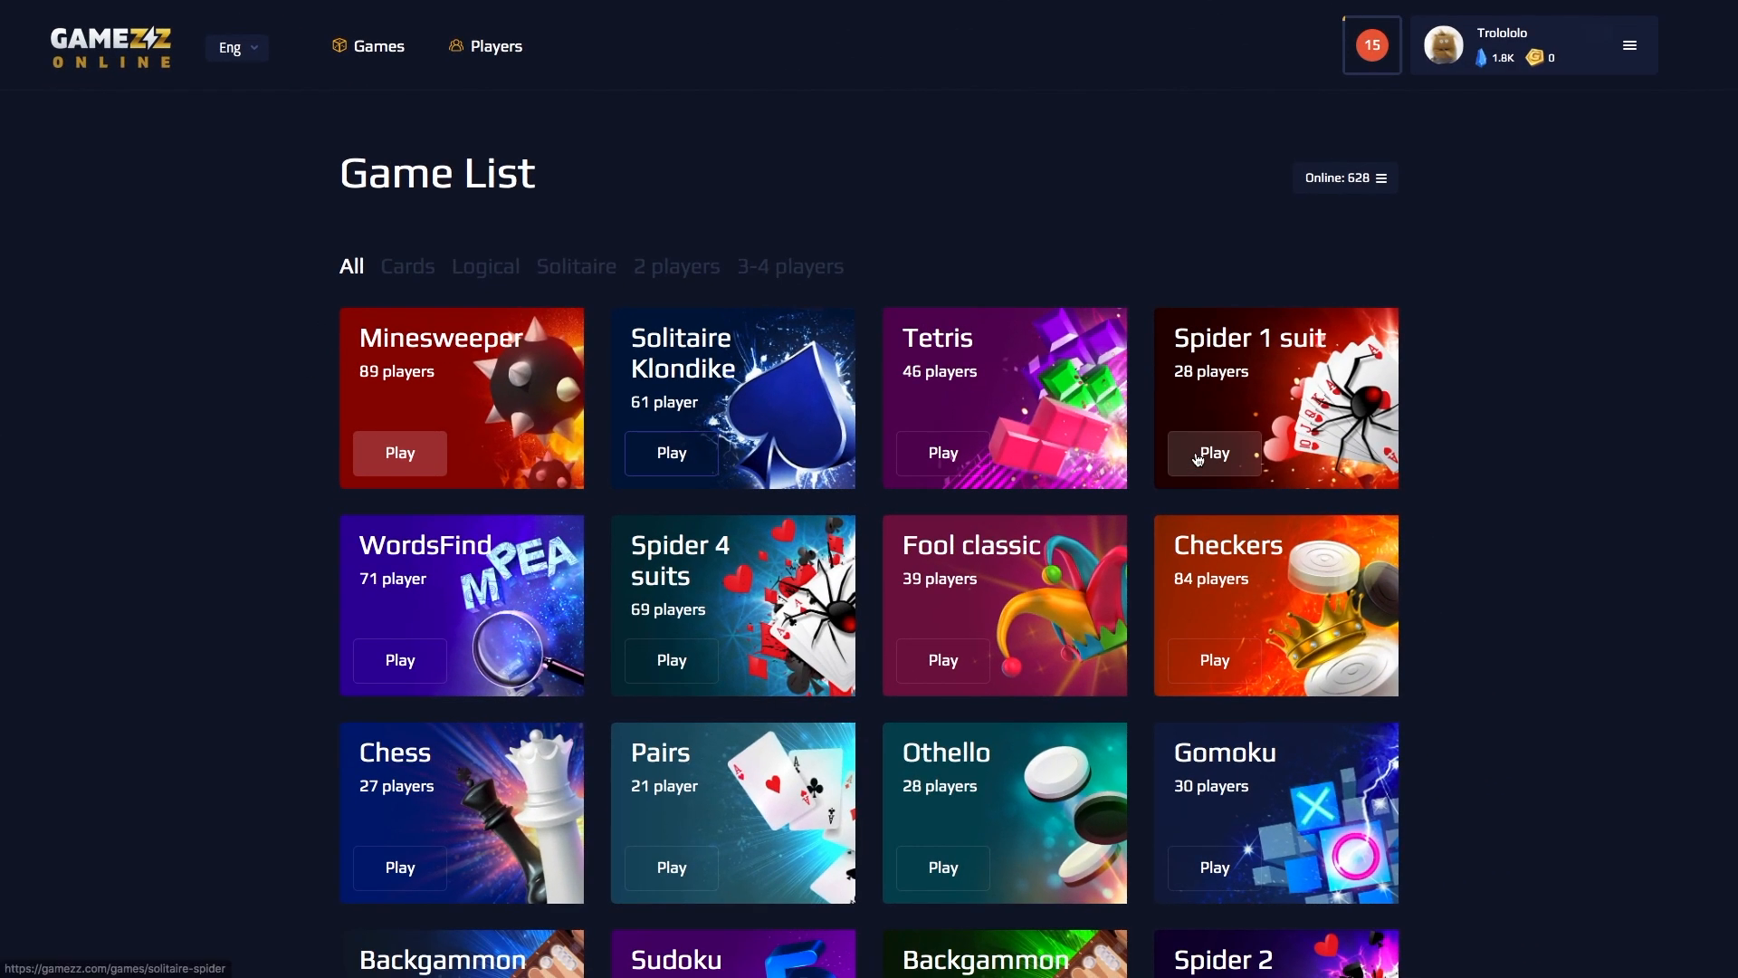
- Enter the Spider 1 suit game room from the Game List
click(1213, 452)
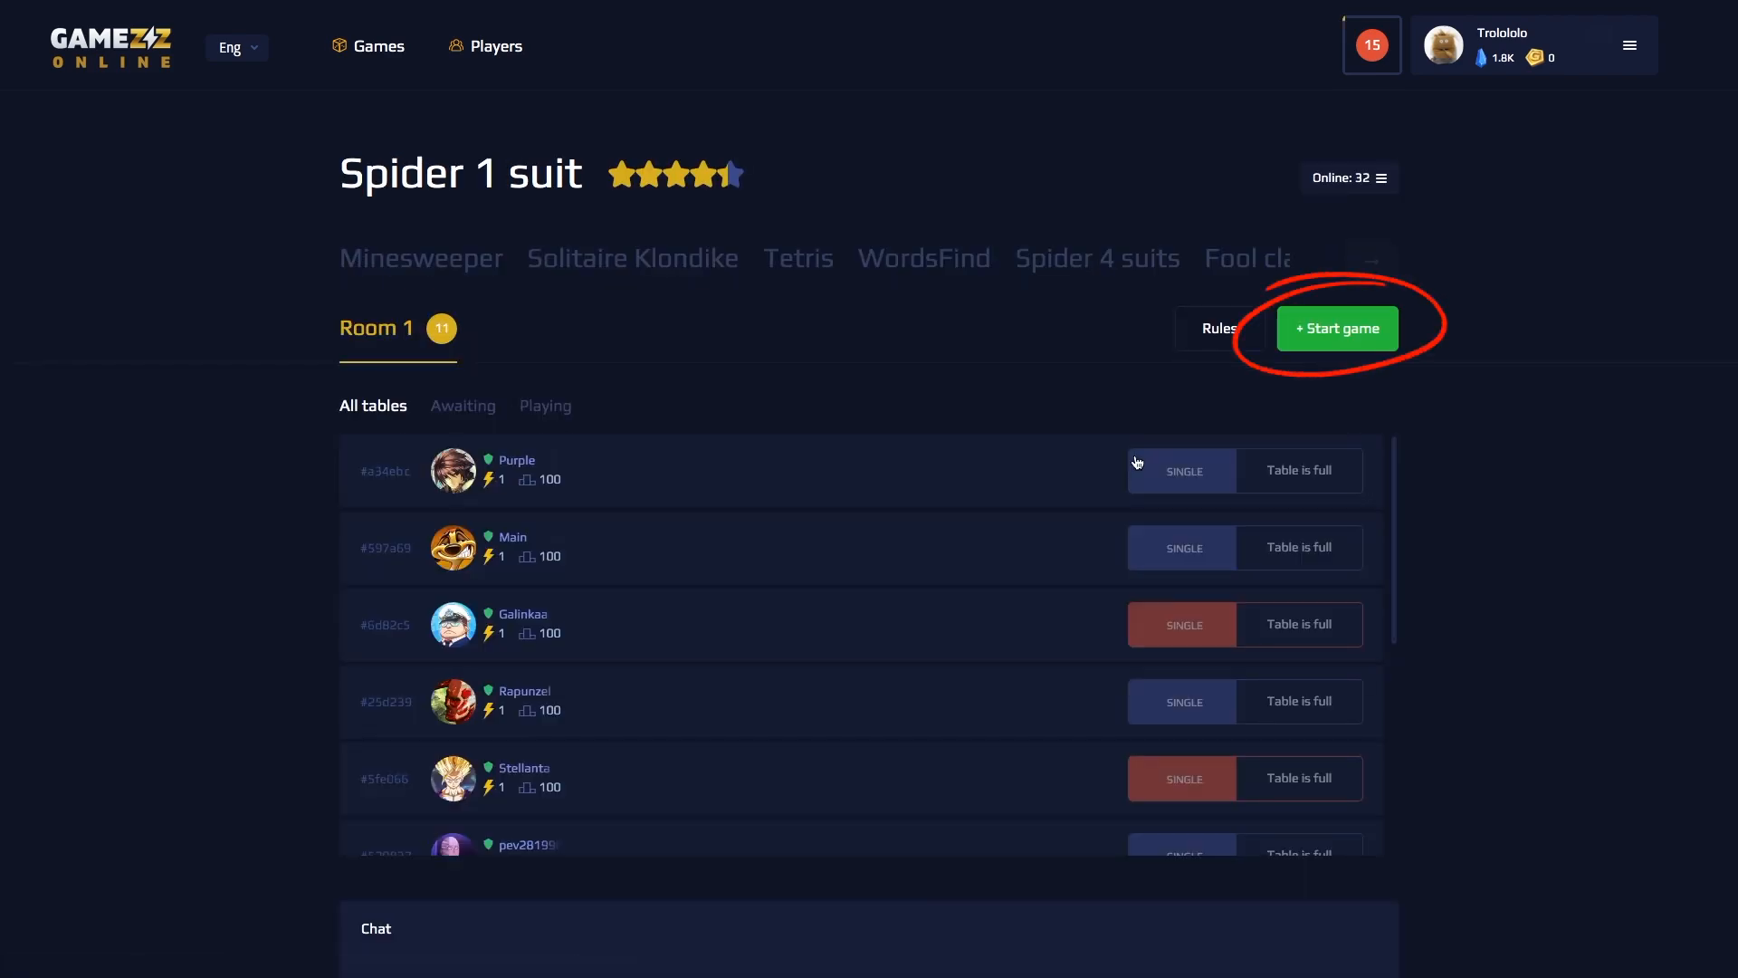
- Start a new Spider 1 suit game with 3 human players, rated
click(1336, 328)
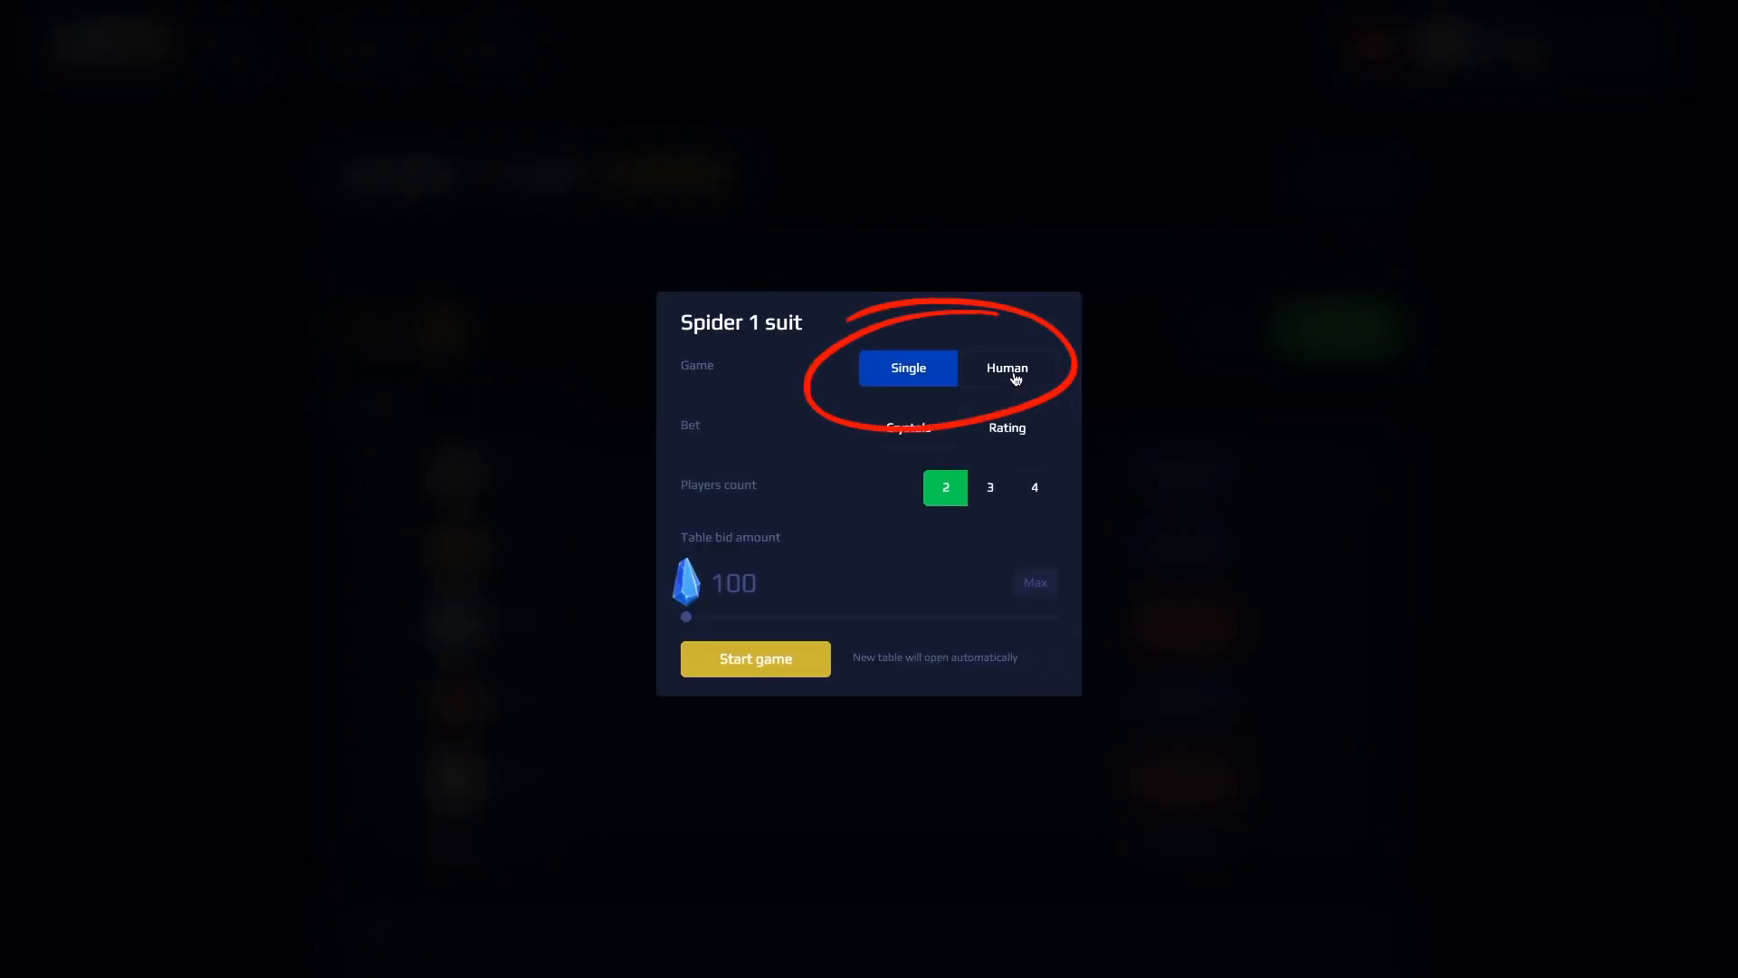
click(988, 487)
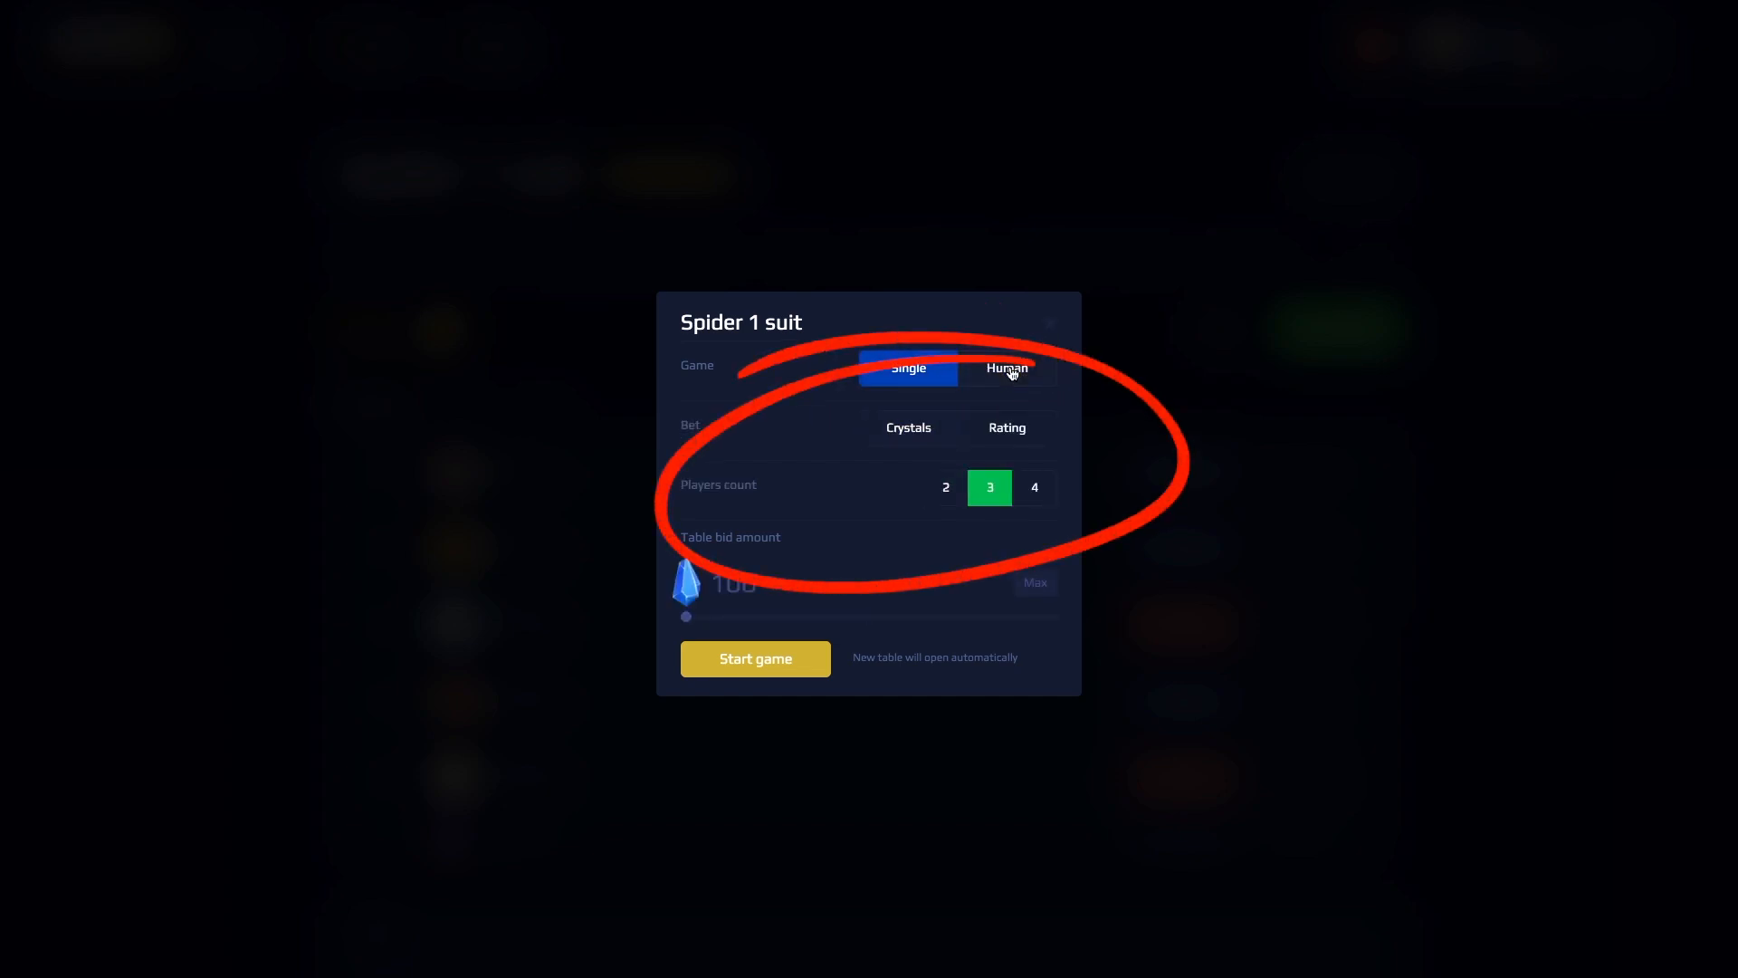
click(1006, 366)
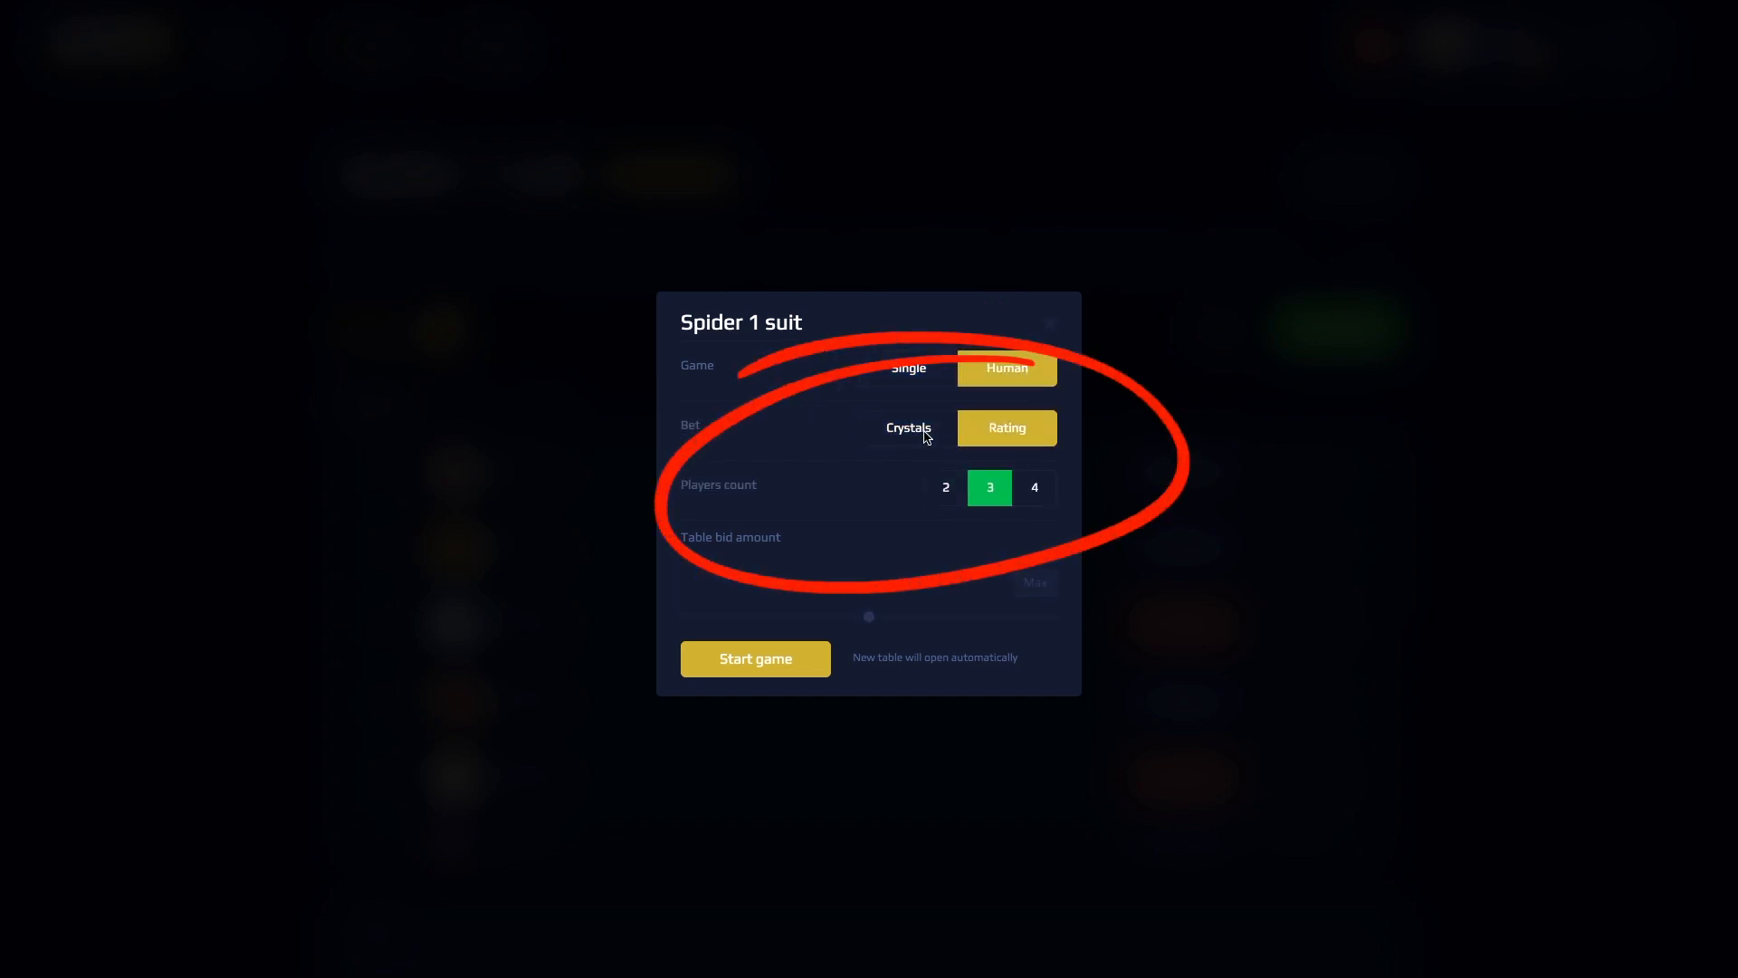
click(755, 657)
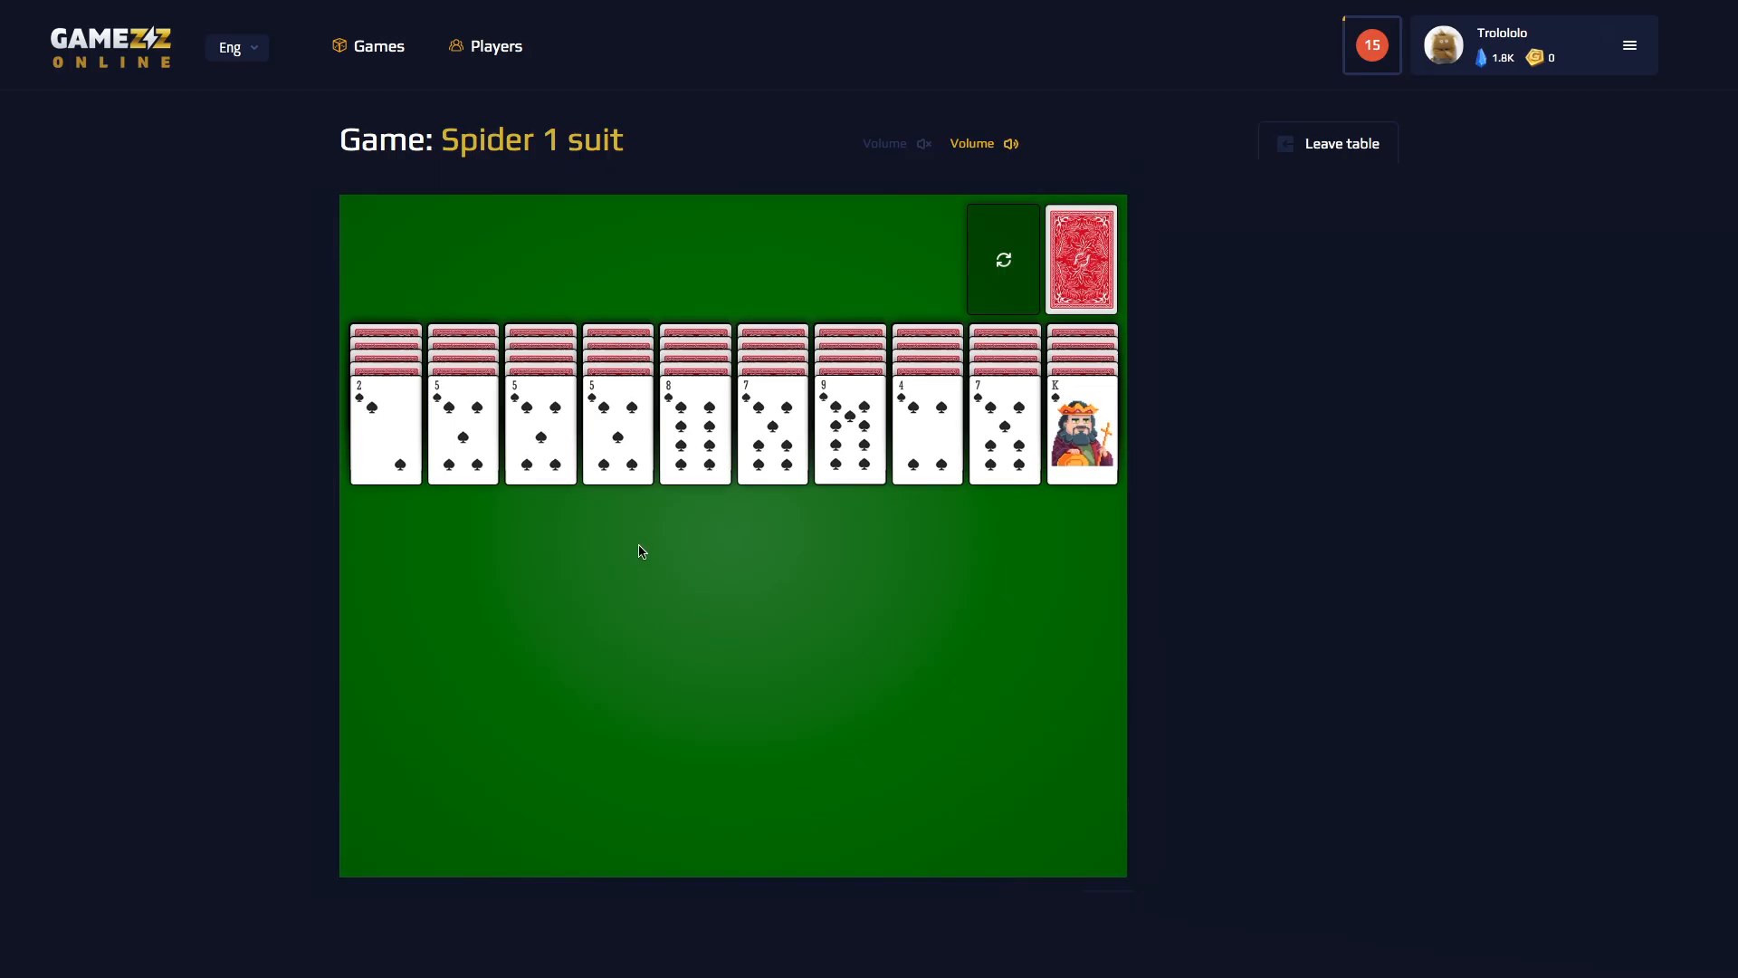
mouse_move(654, 548)
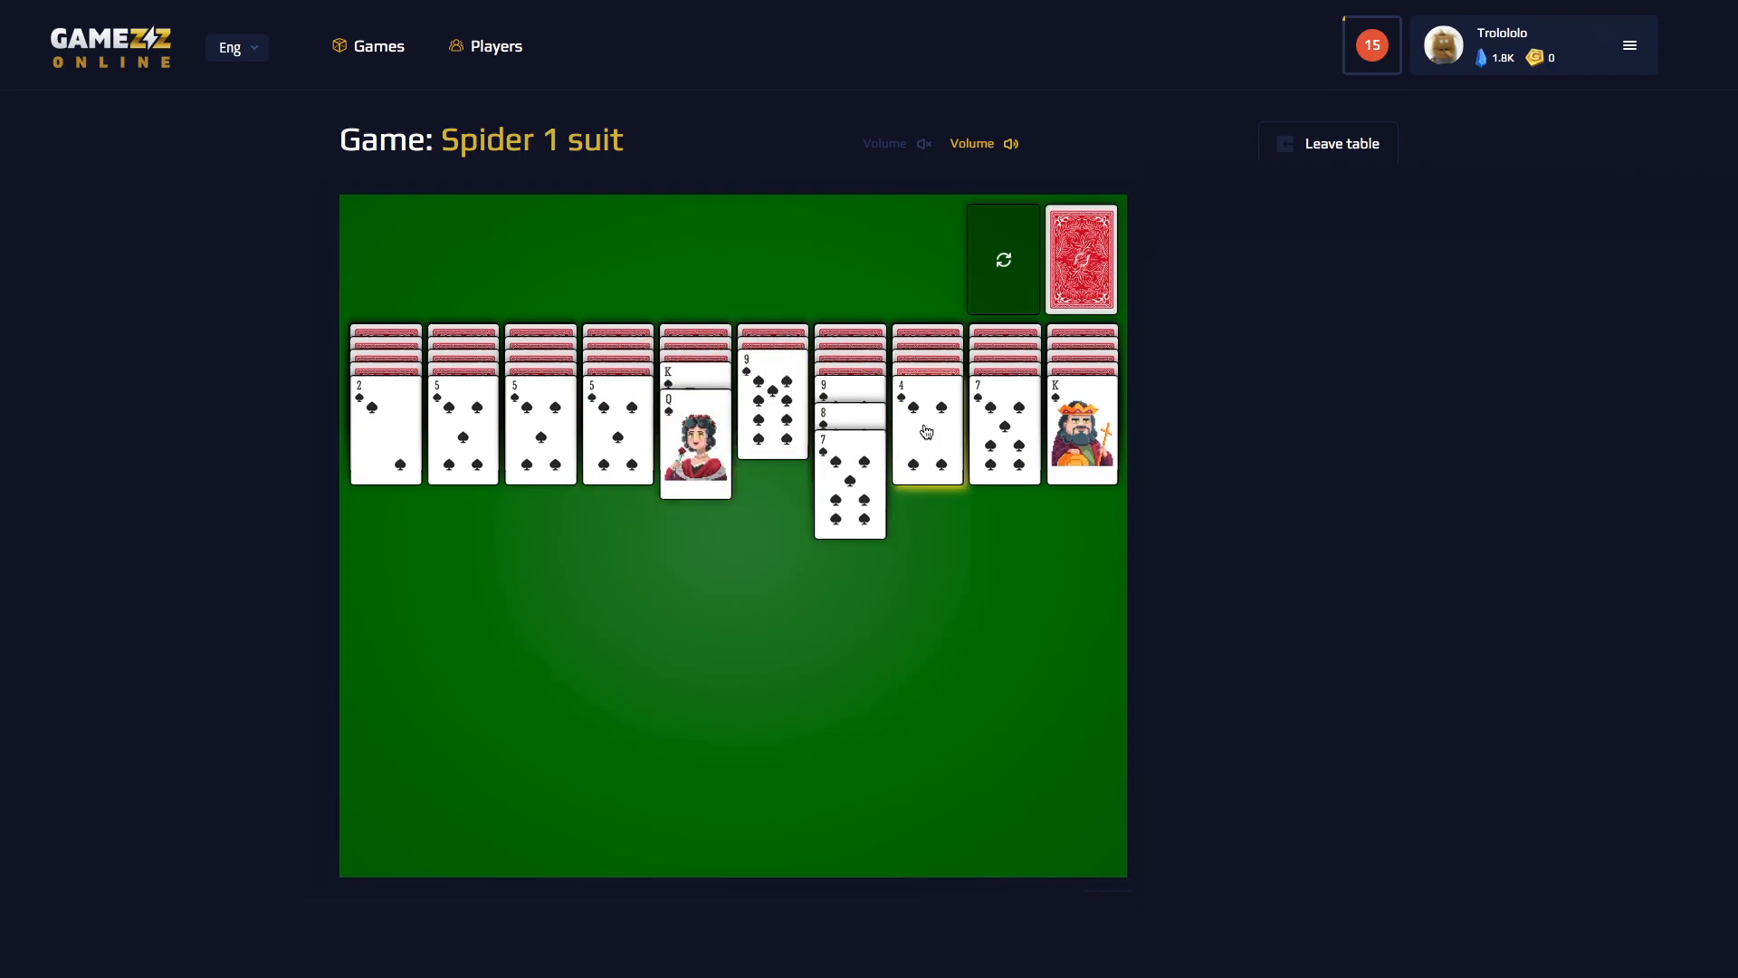
- Move a card to extend the descending spade run
click(1081, 257)
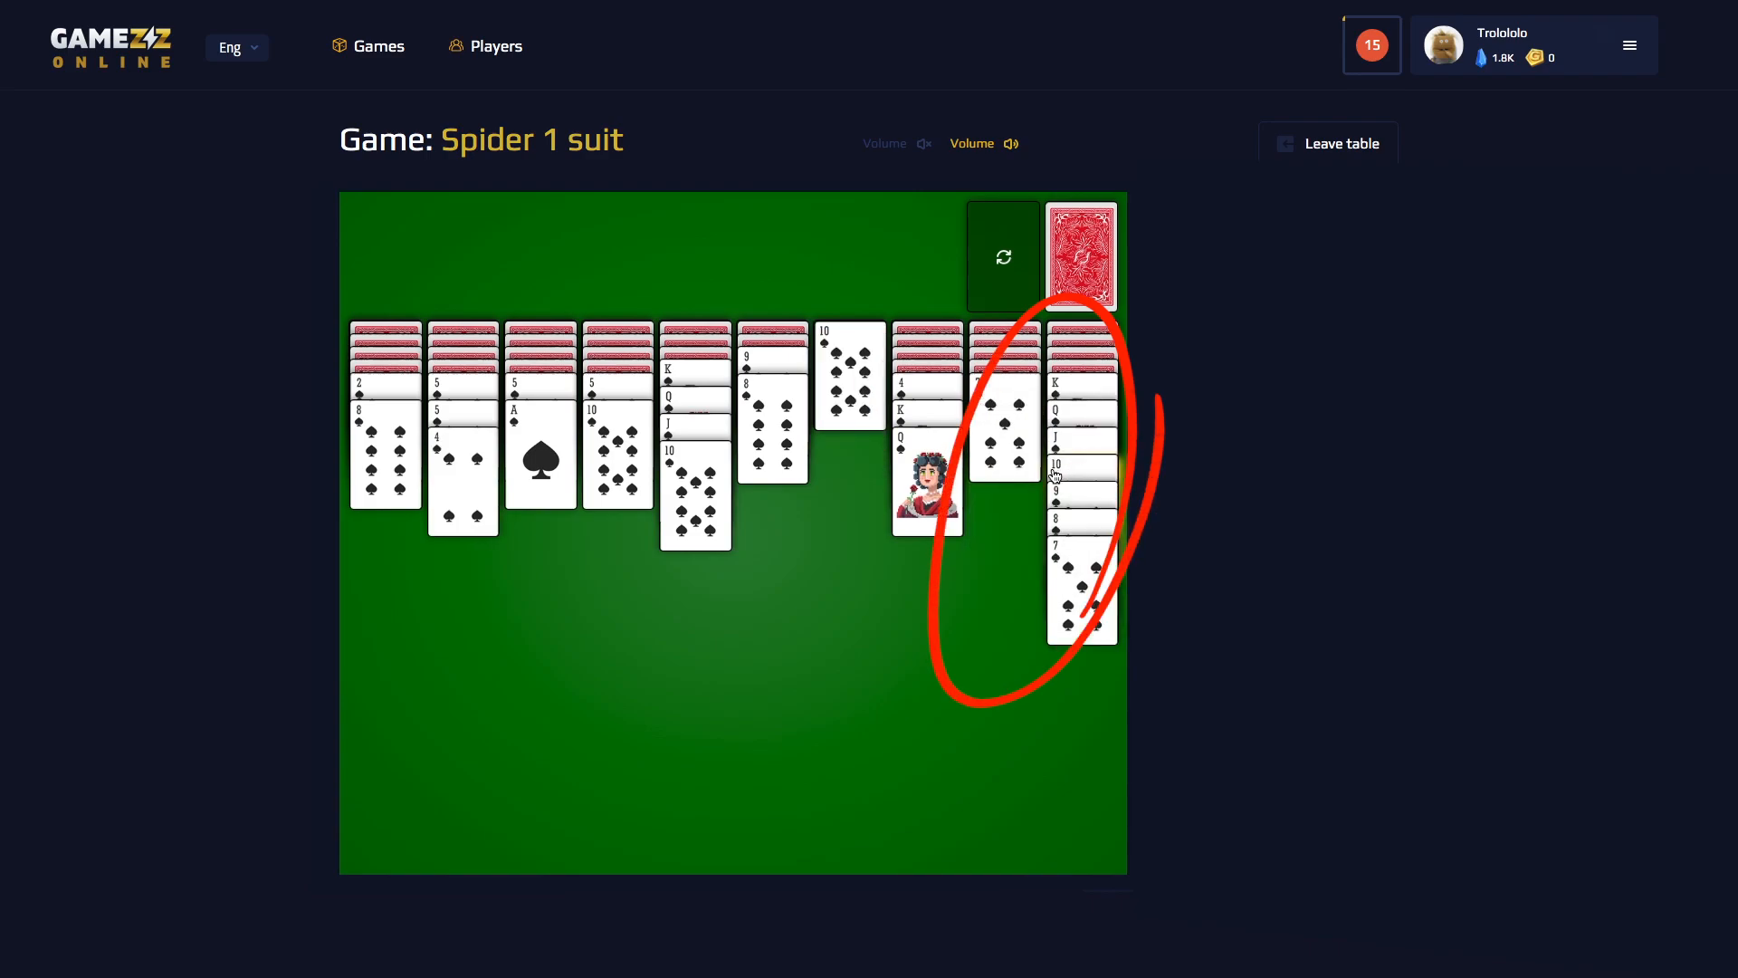
- Move cards between columns to finish the remaining spade sequences
click(1081, 256)
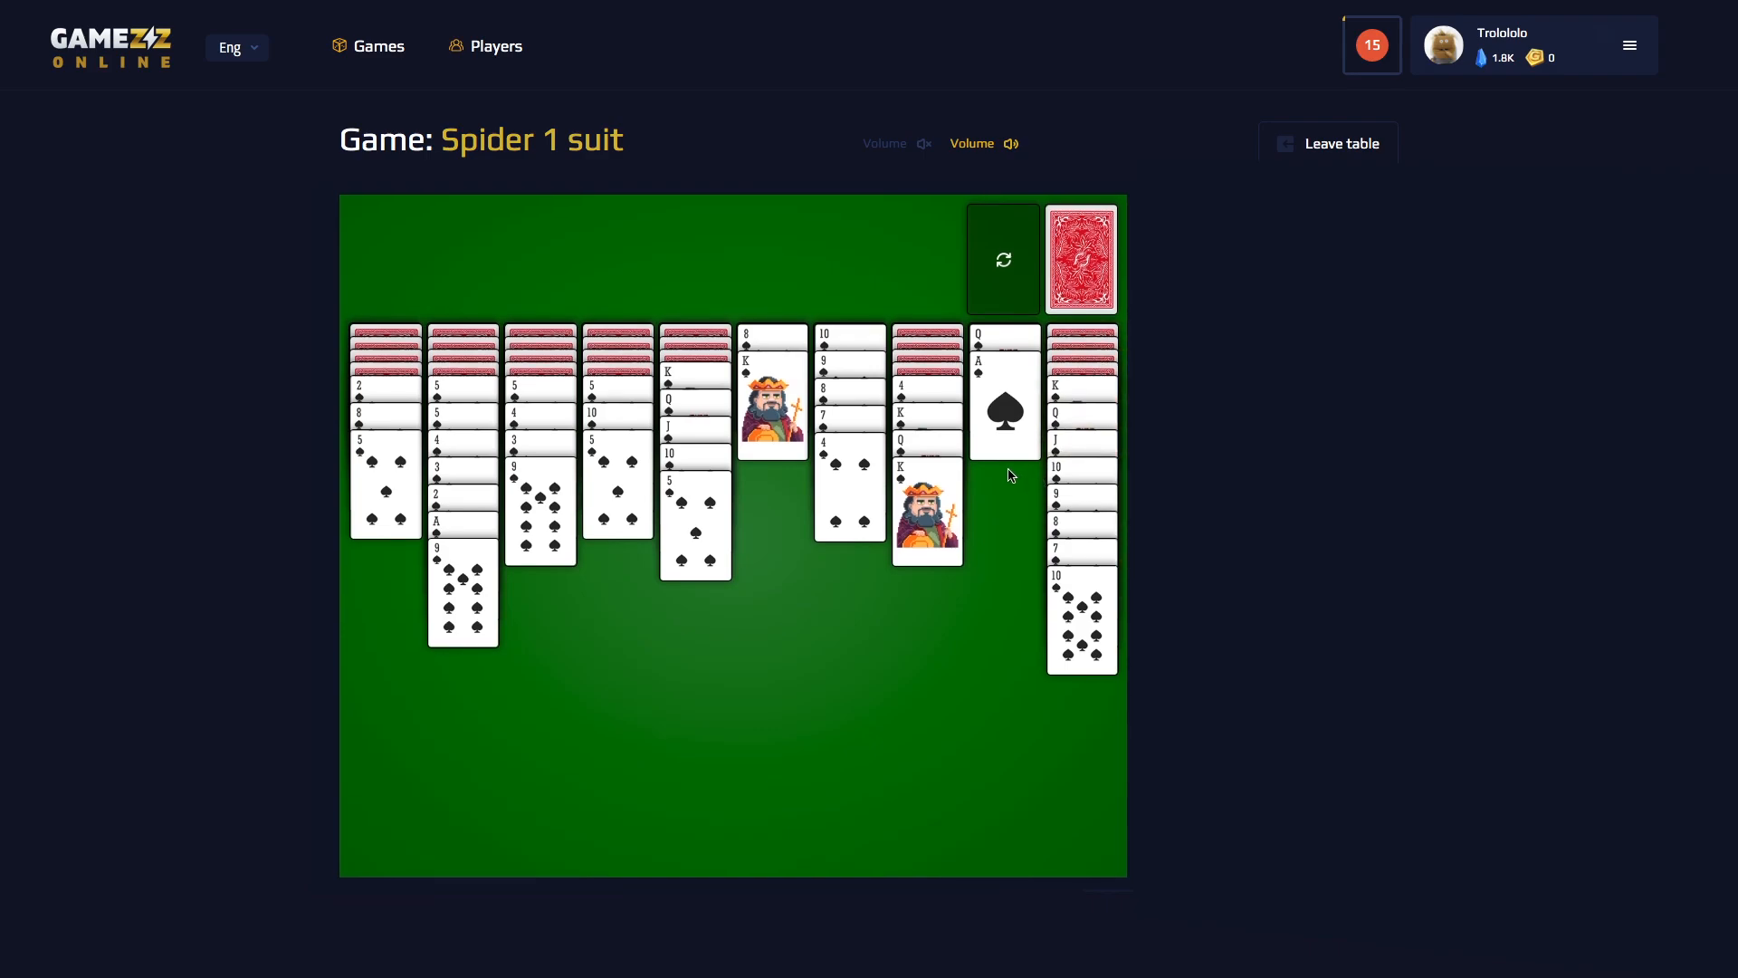
click(1080, 257)
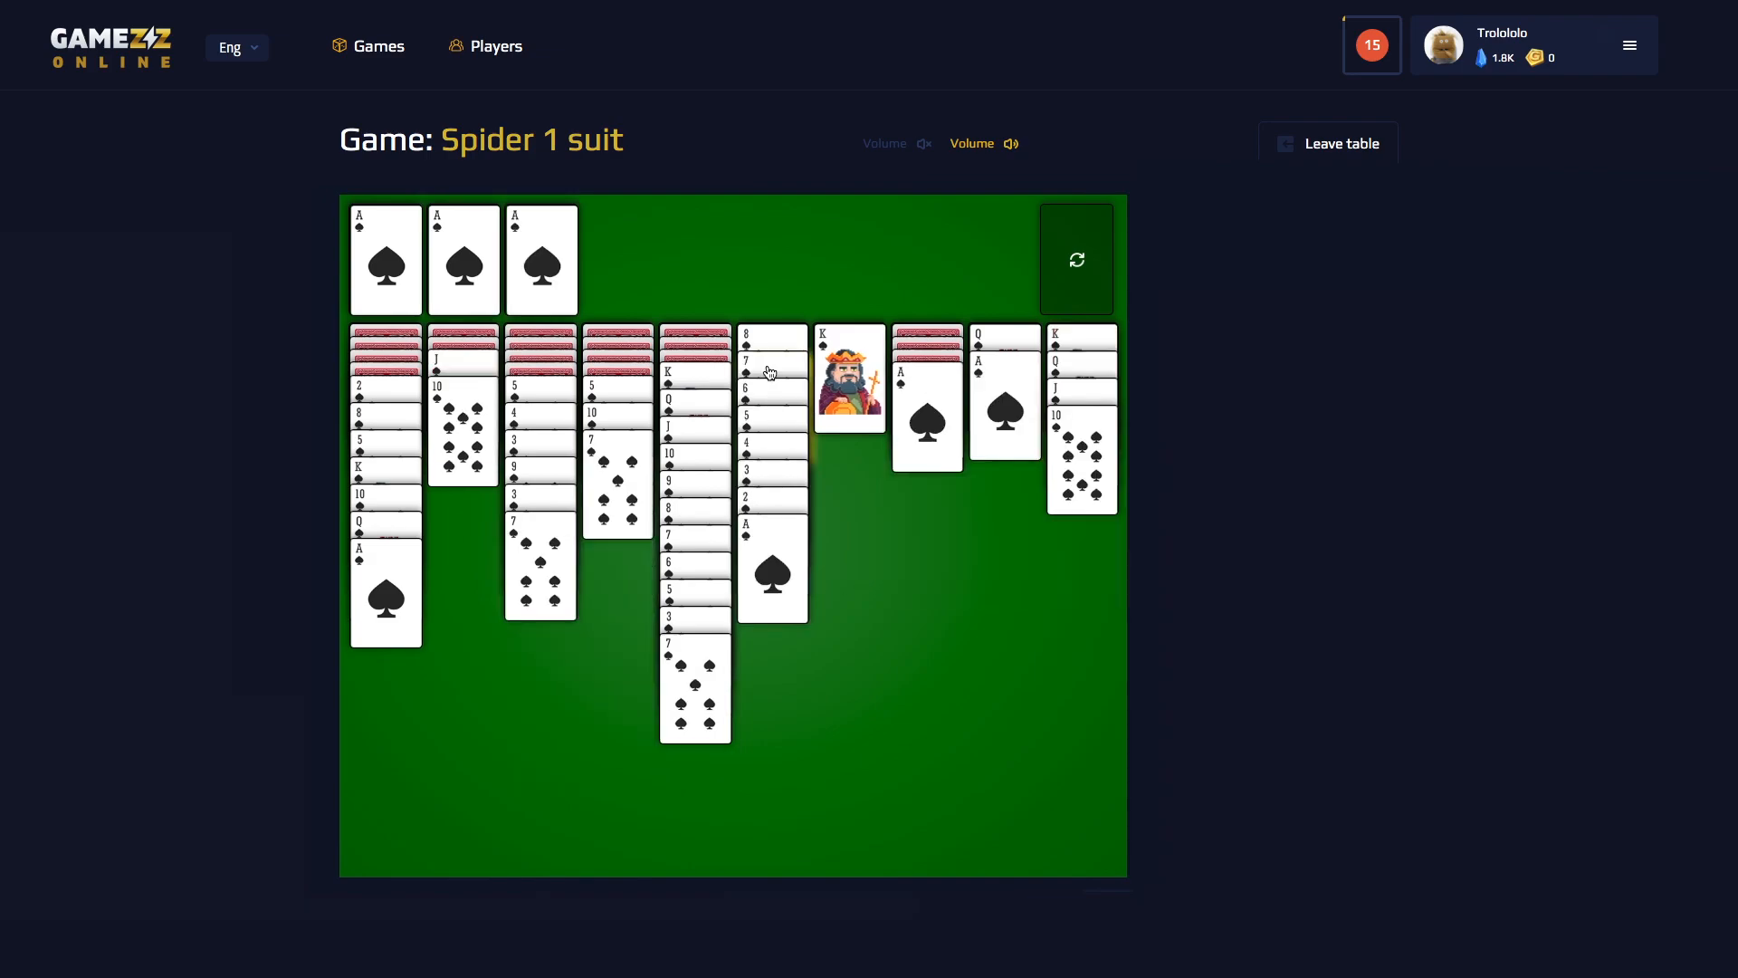
- Restart to deal a fresh Spider 1 suit board with a full stock
click(1074, 260)
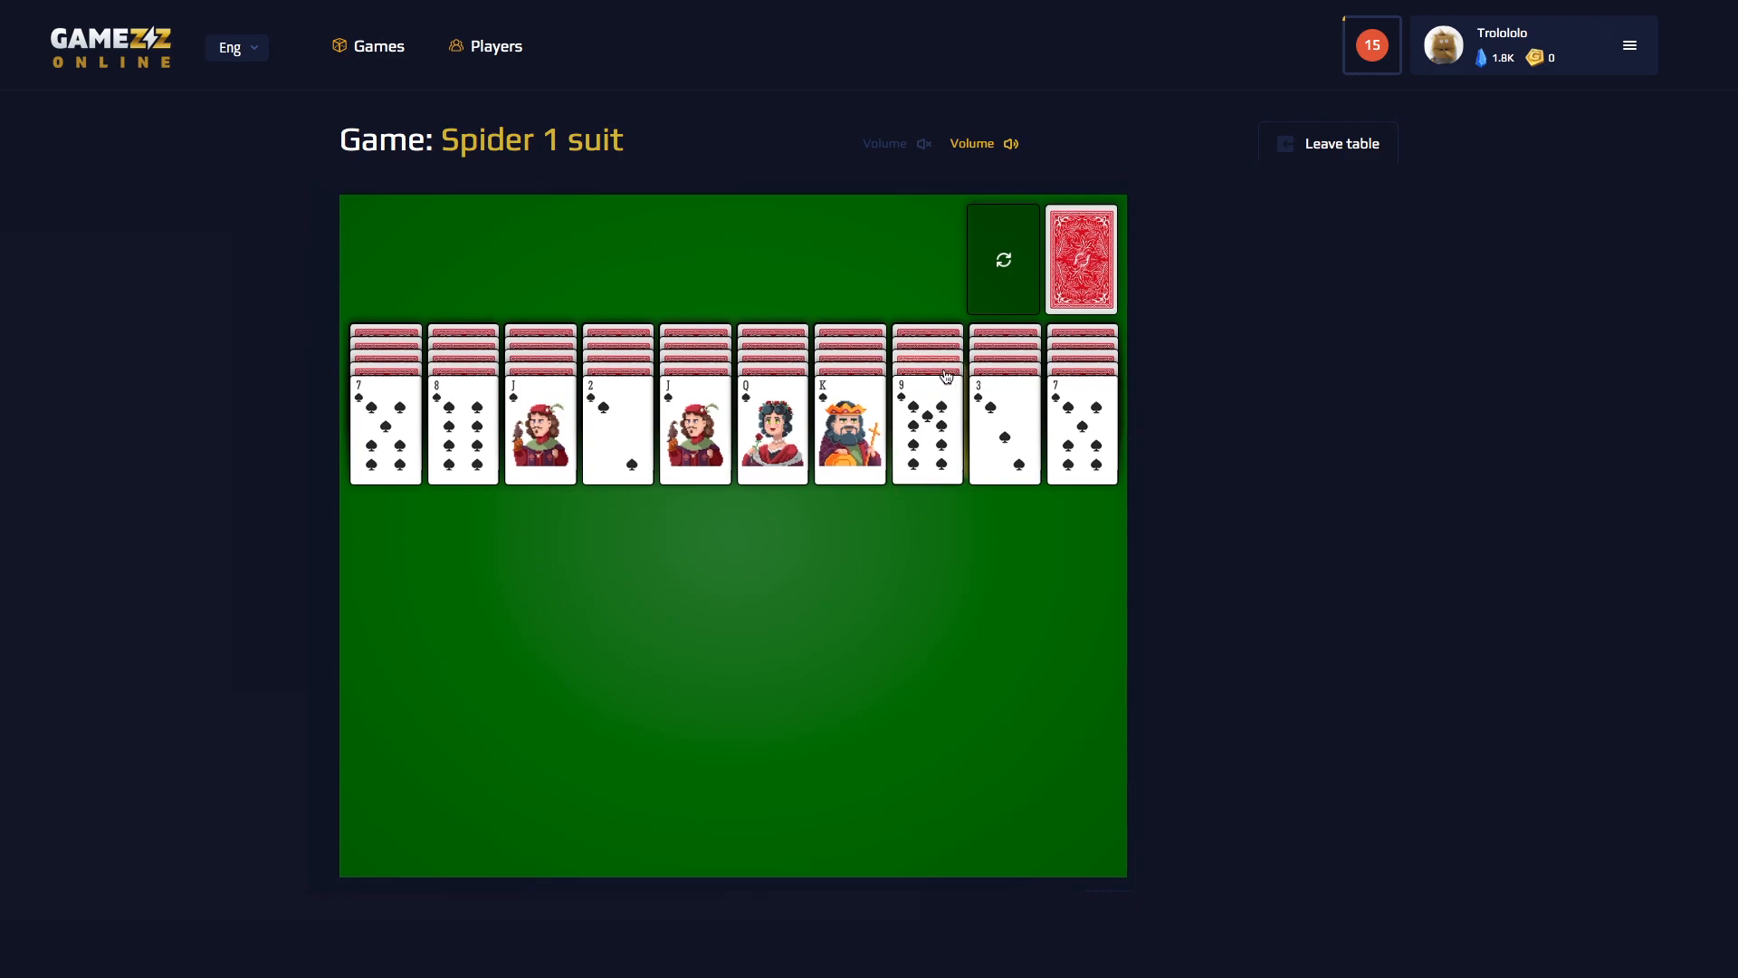
mouse_move(951, 557)
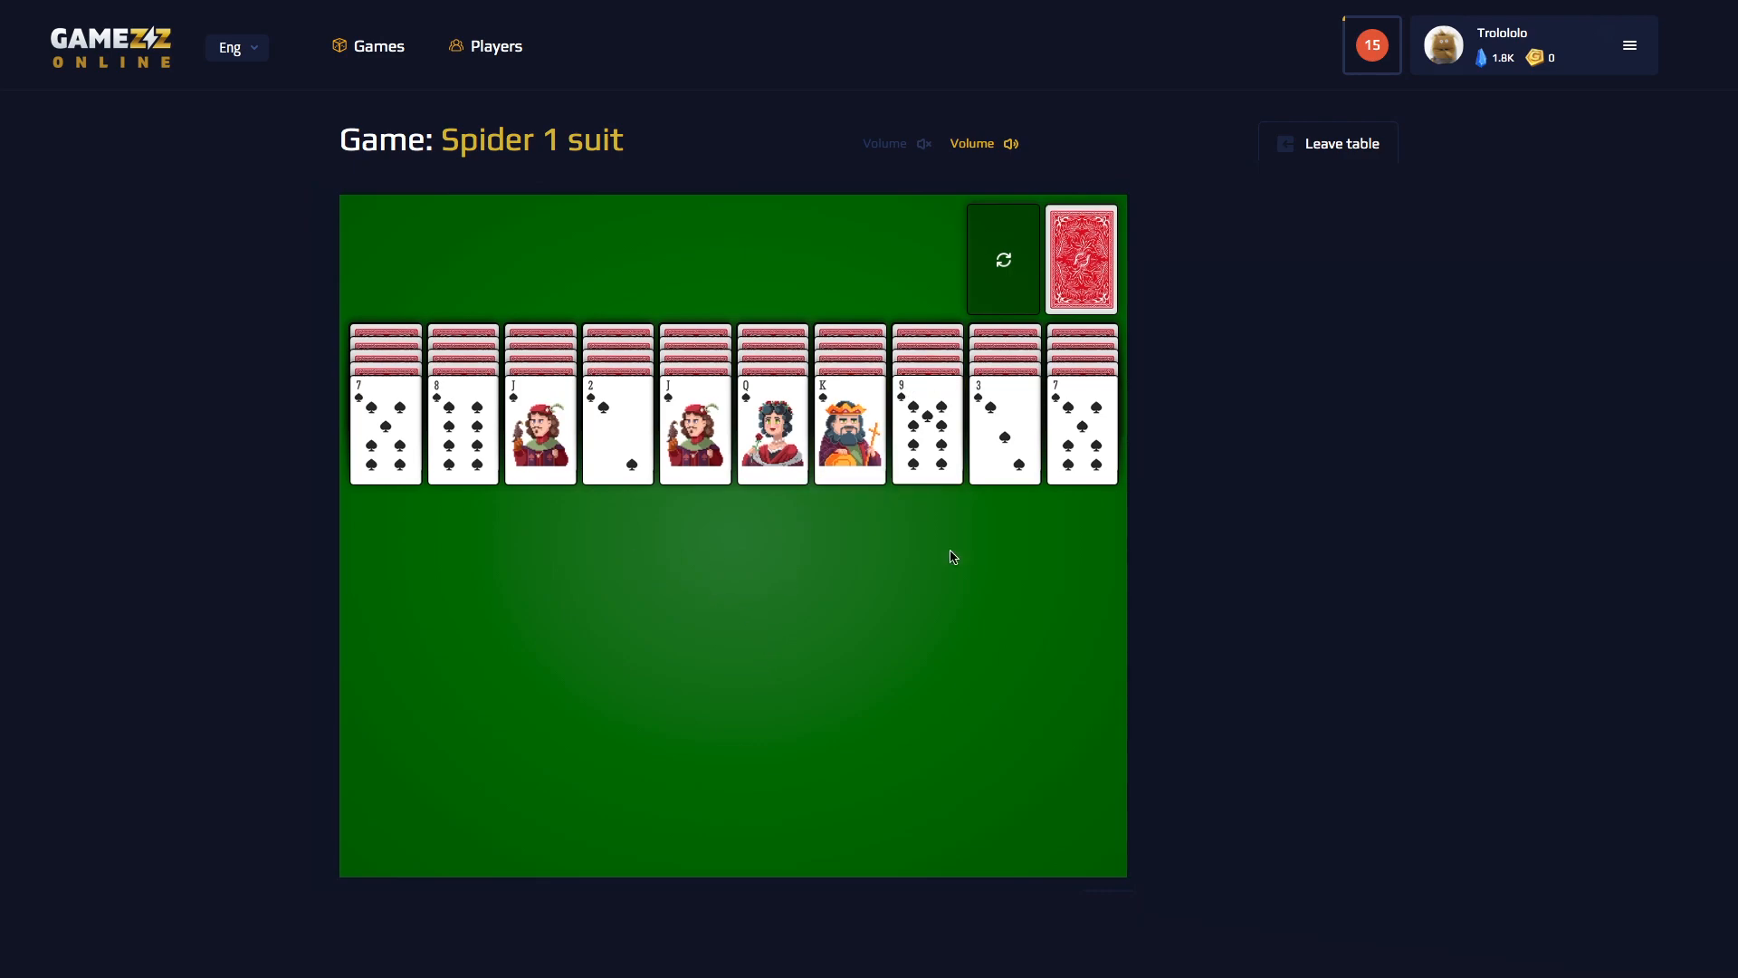